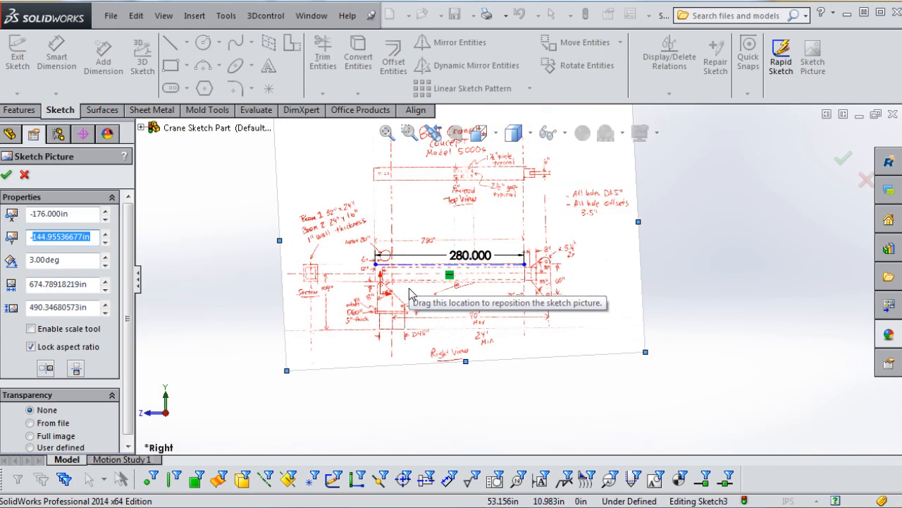
# Set the side-view sketch picture's Y position to -75 in
pyautogui.write('-75')
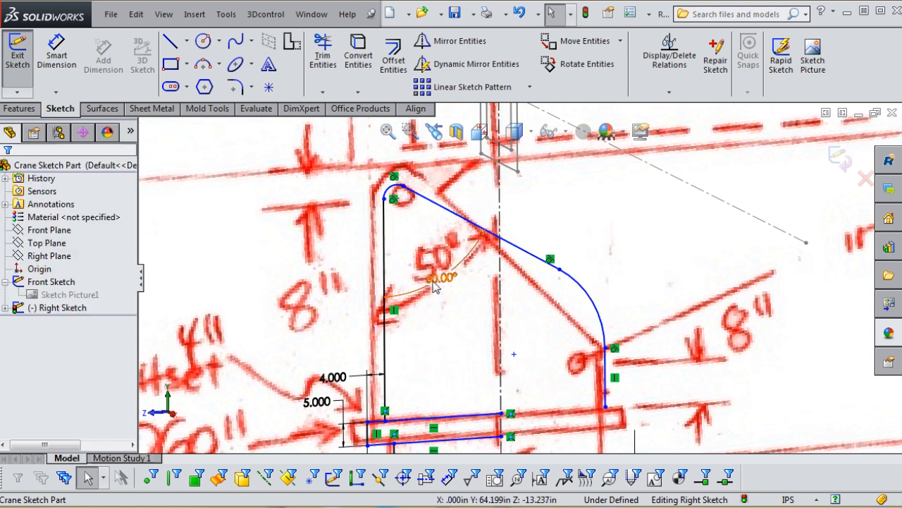
# Edit a dimension on the traced boom profile in the right sketch
pyautogui.doubleClick(437, 275)
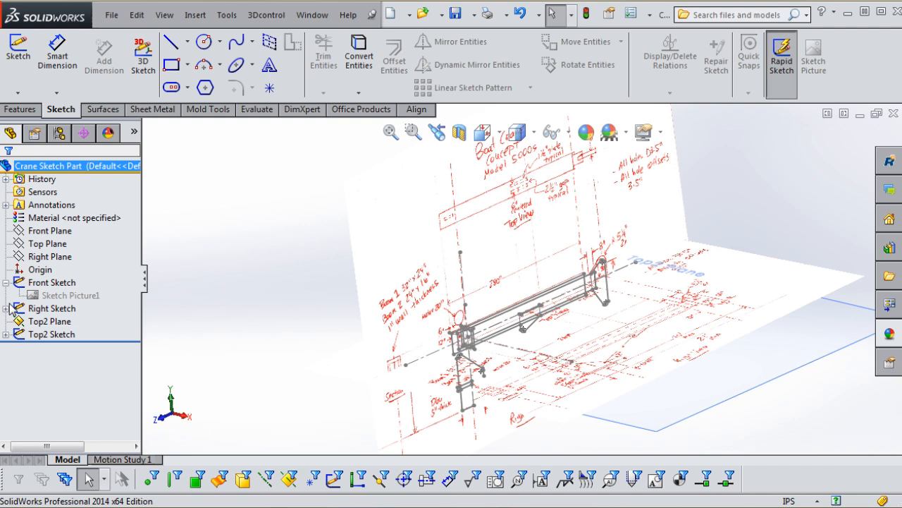
# Hide Sketch Picture2 so only the top-view picture remains visible
pyautogui.rightClick(64, 322)
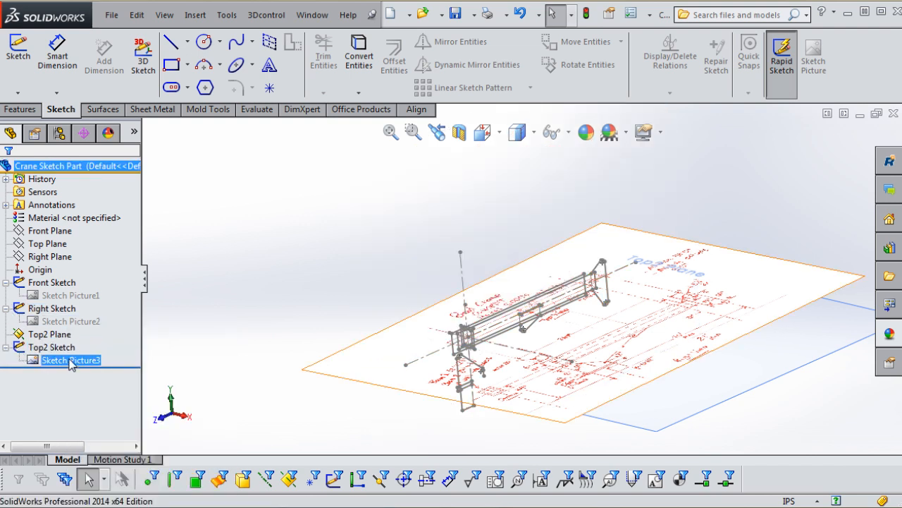
pyautogui.click(71, 360)
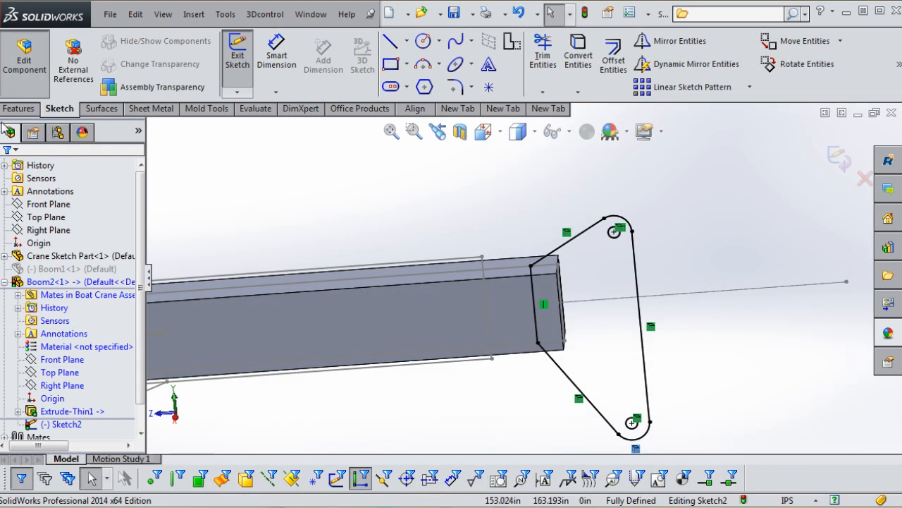
# Exit the in-context Boom2 sketch to return to the crane sketch part
pyautogui.click(20, 108)
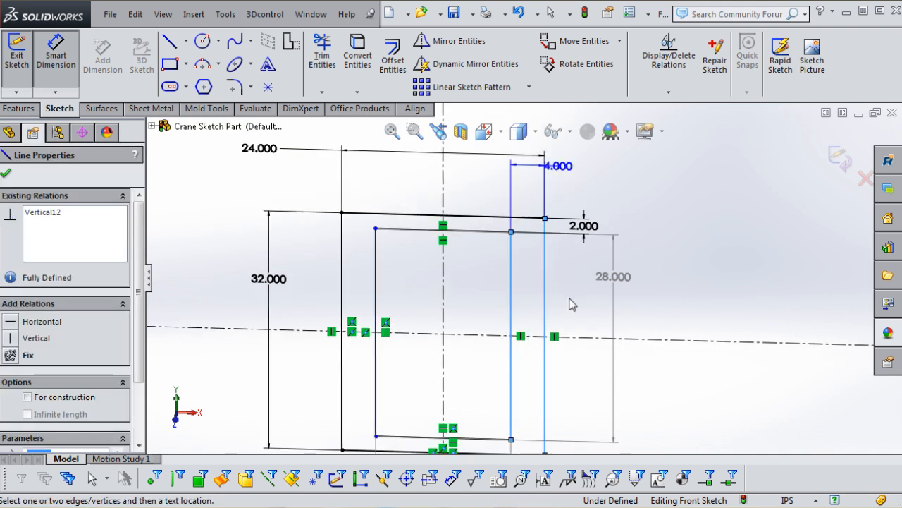
# Dimension the right wall thickness as 2.000 in, fully defining the front sketch
pyautogui.click(563, 305)
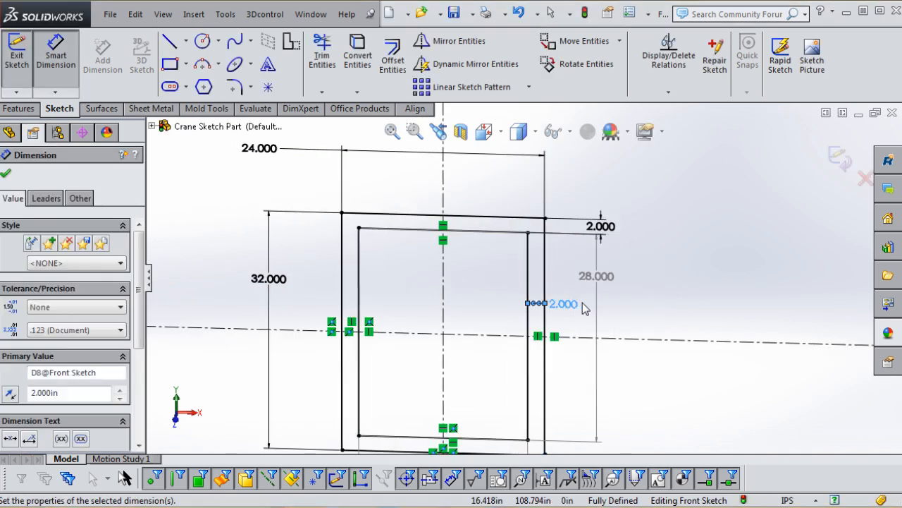